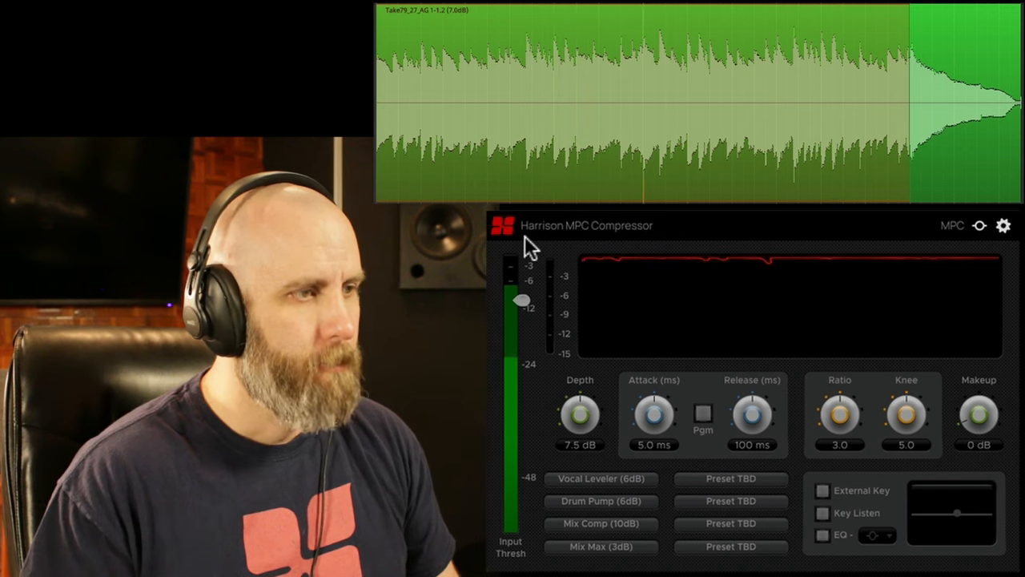
Step: Pull the guitar compressor's Input Thresh down from about -11.7 dB to roughly -22 dB
{"action": "left_click_drag", "start_coordinate": [521, 301], "coordinate": [521, 311]}
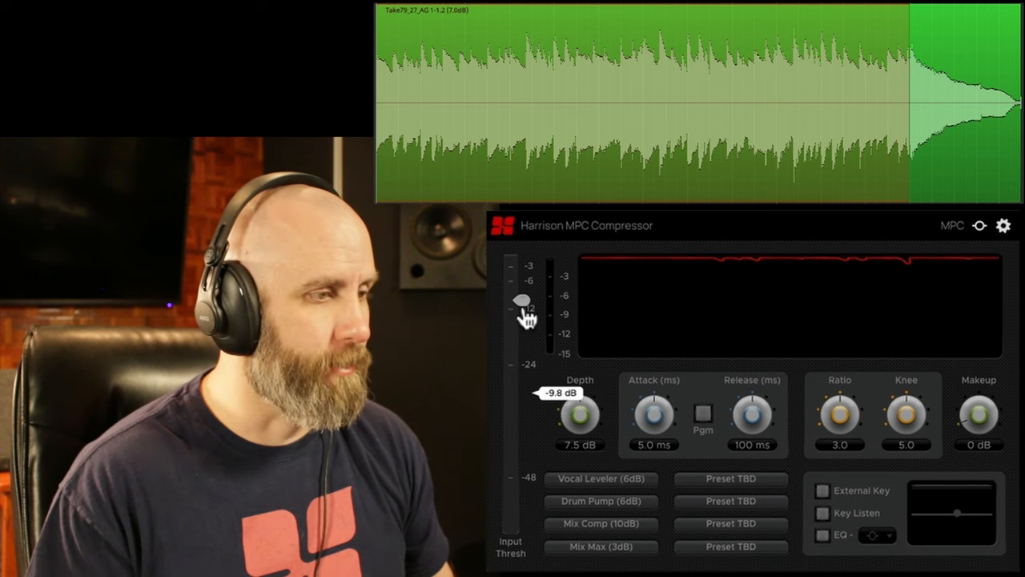
{"action": "left_click_drag", "start_coordinate": [521, 307], "coordinate": [521, 310]}
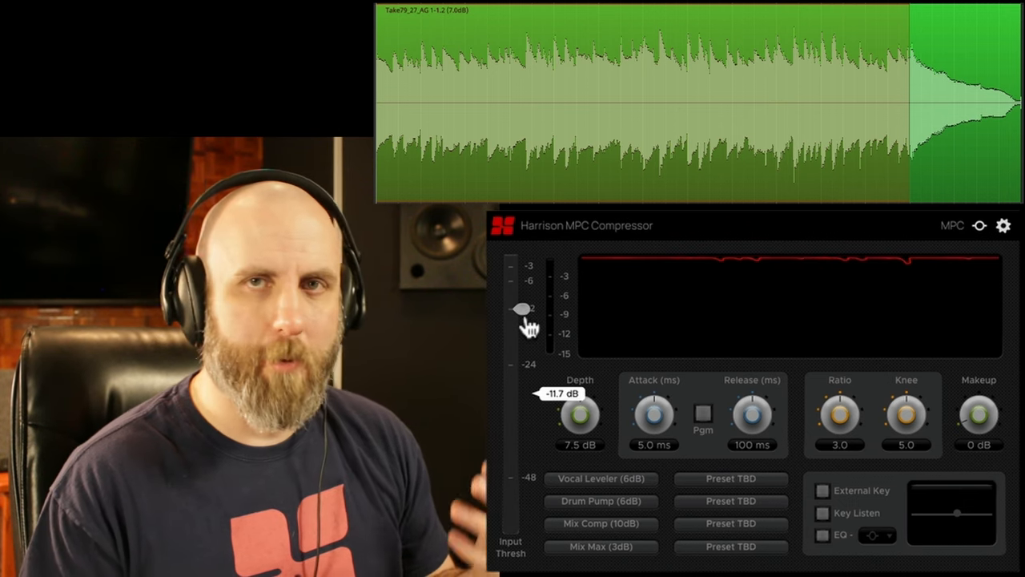
{"action": "mouse_move", "coordinate": [523, 310]}
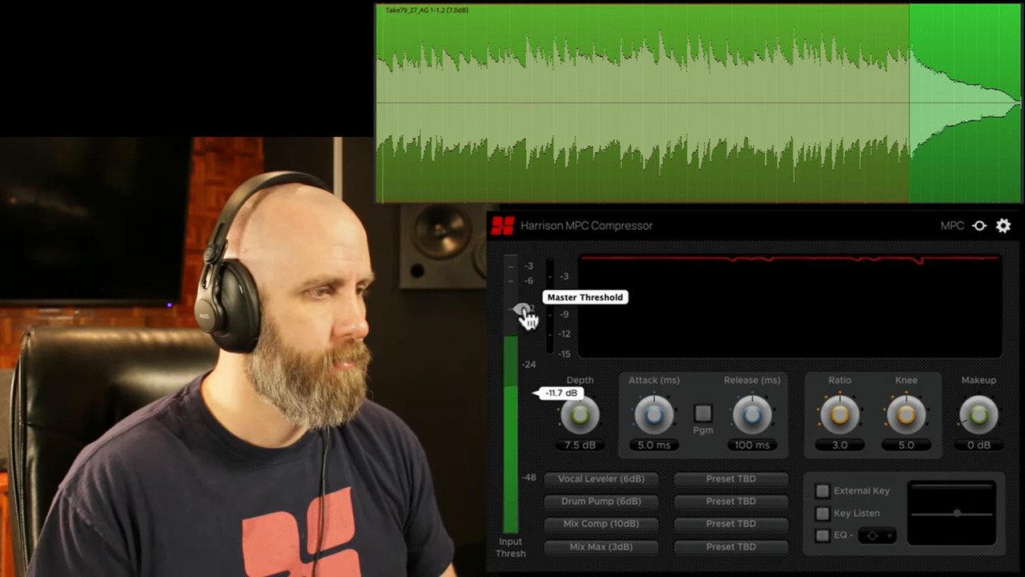
{"action": "left_click_drag", "start_coordinate": [521, 312], "coordinate": [520, 352]}
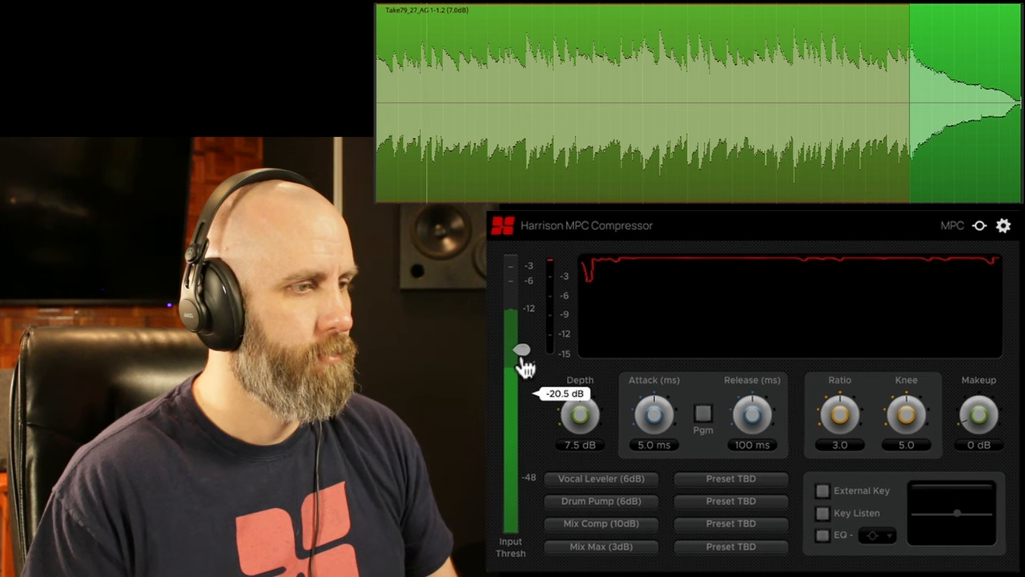
{"action": "left_click_drag", "start_coordinate": [521, 349], "coordinate": [522, 360]}
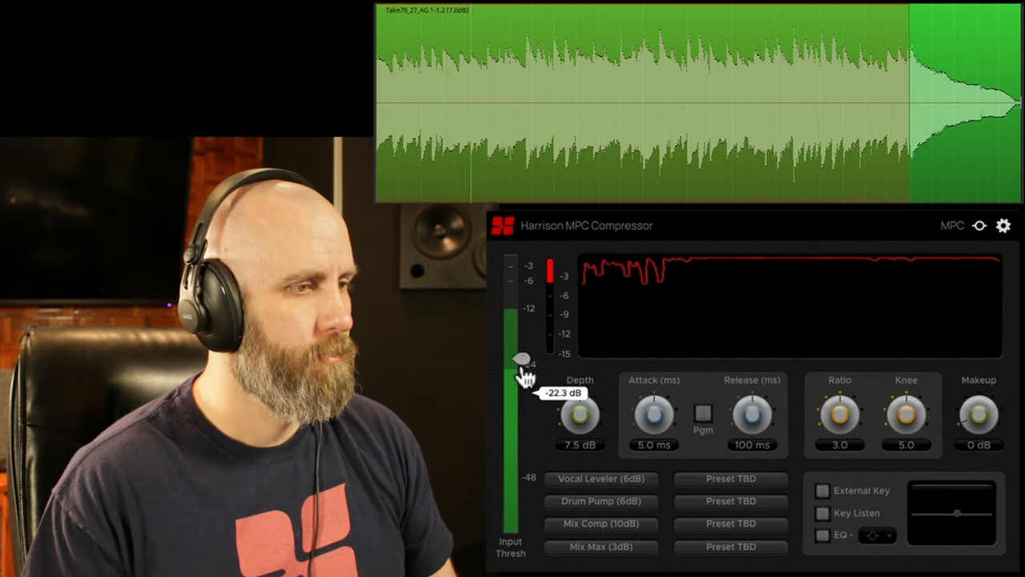
{"action": "left_click_drag", "start_coordinate": [519, 360], "coordinate": [519, 407]}
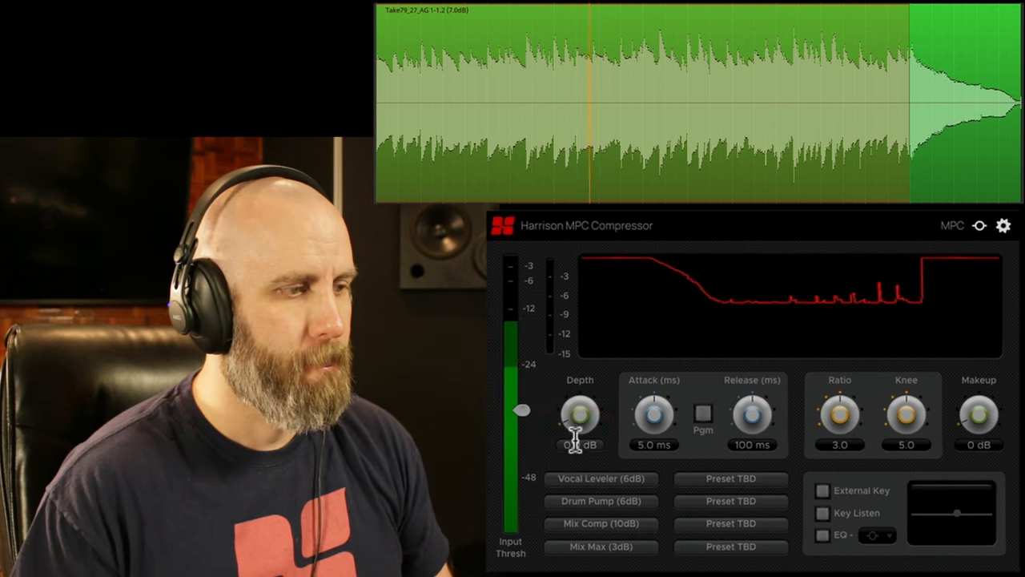
{"action": "mouse_move", "coordinate": [580, 413]}
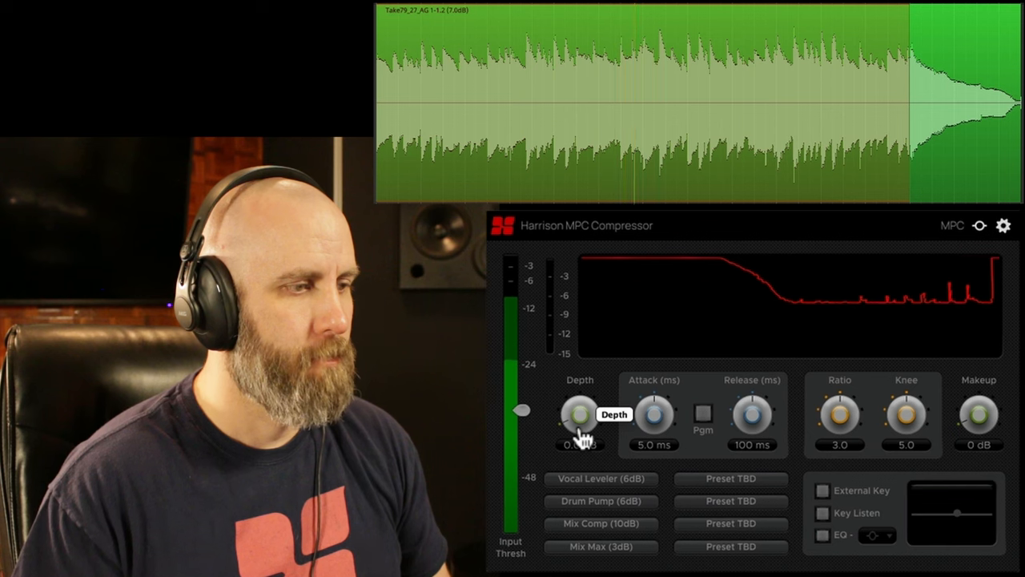
Step: Set Depth to 0 dB and threshold to -33.6 dB, then sweep Depth between 2.6 and 5.4 dB
{"action": "left_click_drag", "start_coordinate": [580, 413], "coordinate": [589, 396]}
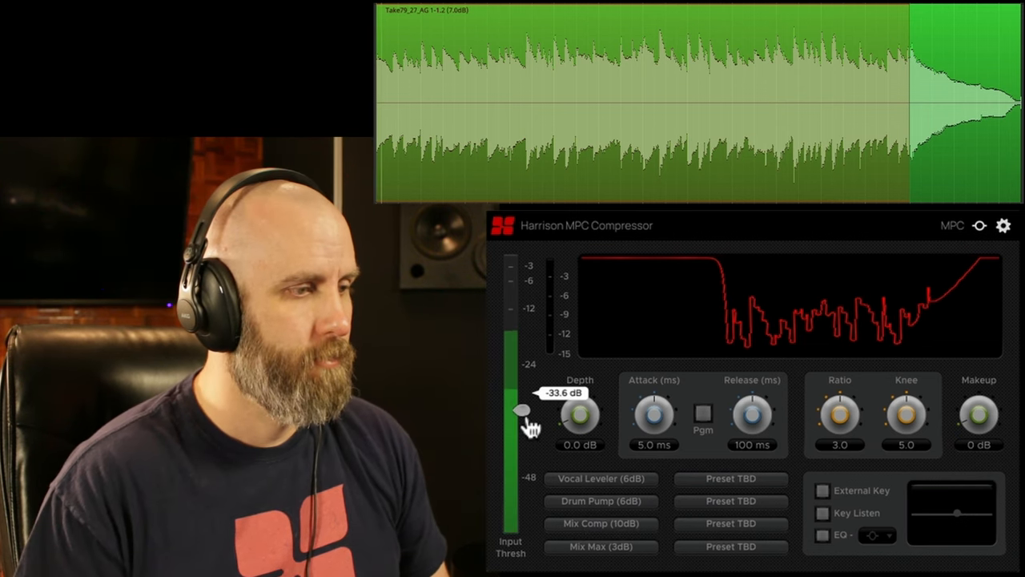
{"action": "left_click_drag", "start_coordinate": [522, 410], "coordinate": [534, 393]}
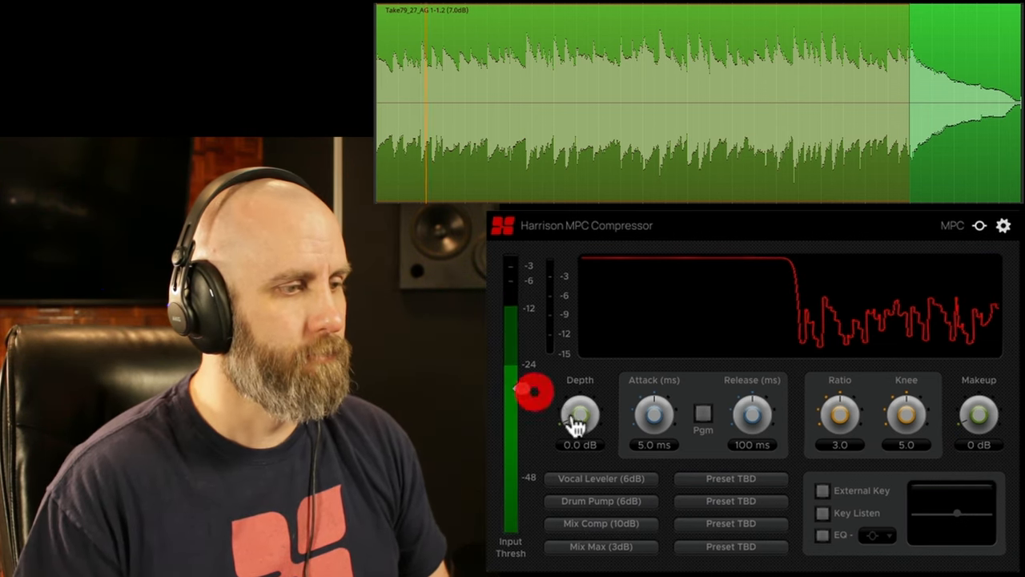
{"action": "left_click_drag", "start_coordinate": [535, 392], "coordinate": [520, 388]}
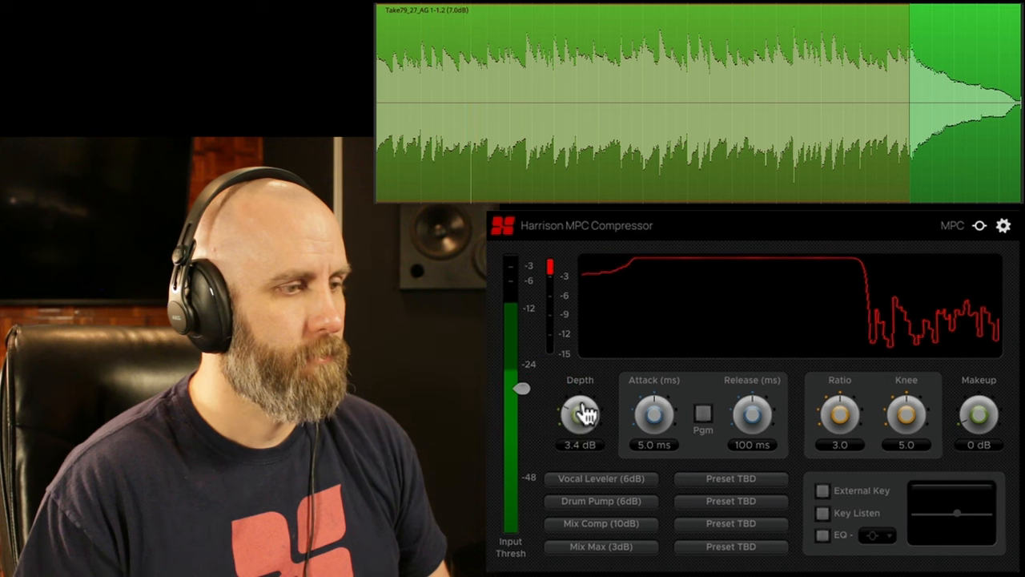
{"action": "left_click_drag", "start_coordinate": [579, 412], "coordinate": [579, 396]}
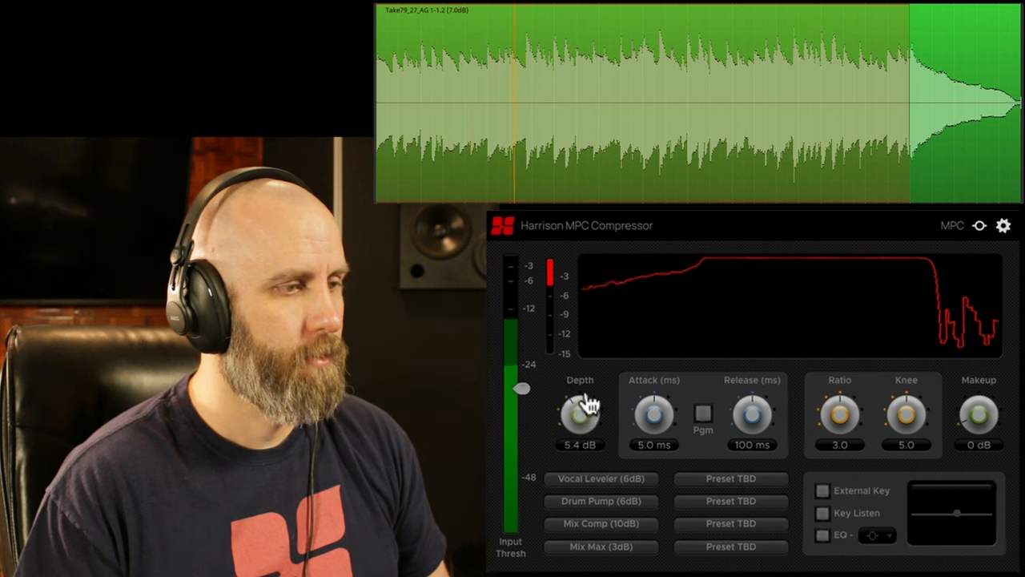
{"action": "left_click_drag", "start_coordinate": [579, 413], "coordinate": [579, 420]}
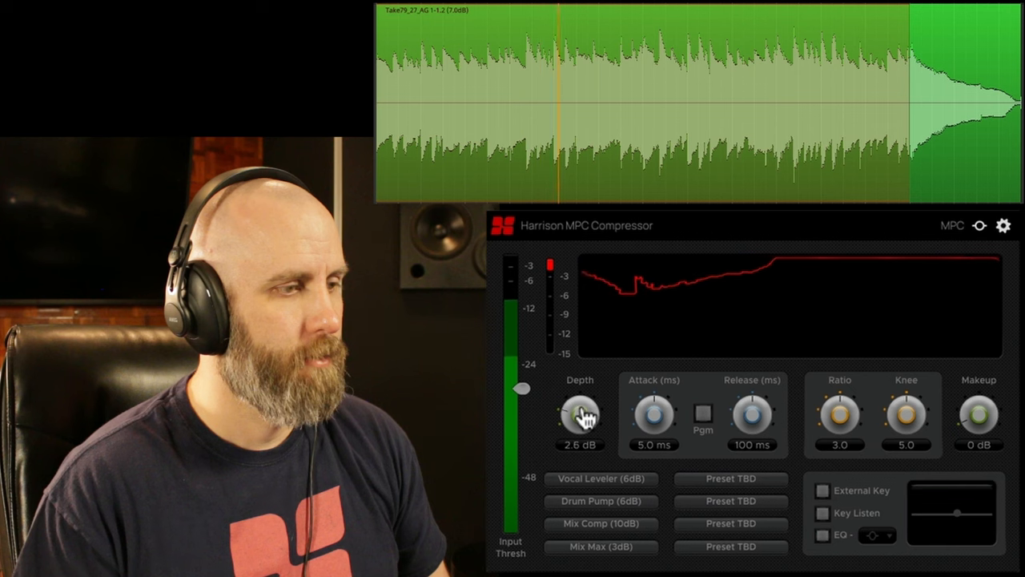
{"action": "left_click_drag", "start_coordinate": [579, 413], "coordinate": [585, 405]}
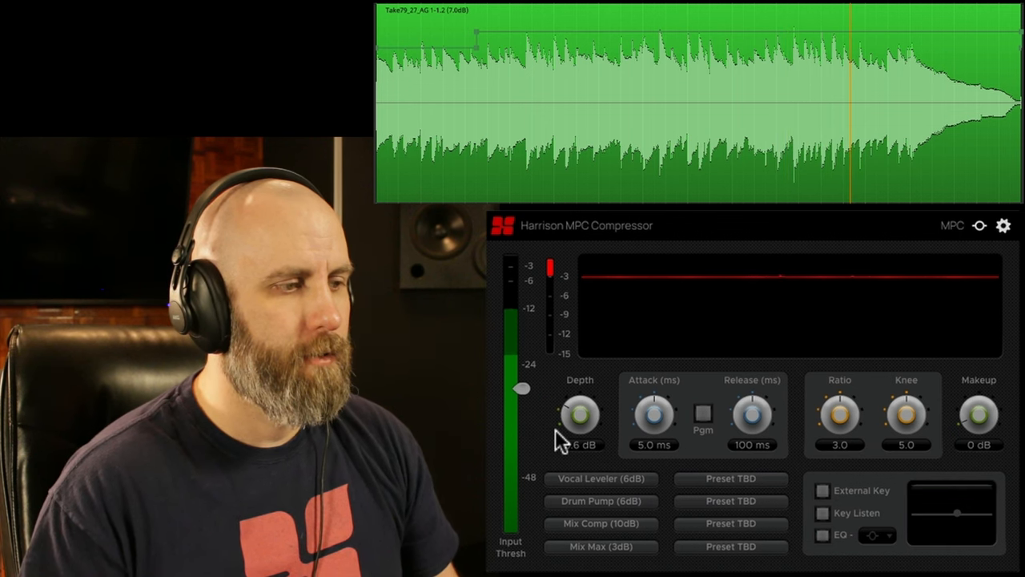
Step: Sweep the Depth knob up through 8.9 and 10.7 dB to 15 dB
{"action": "left_click_drag", "start_coordinate": [579, 414], "coordinate": [579, 433]}
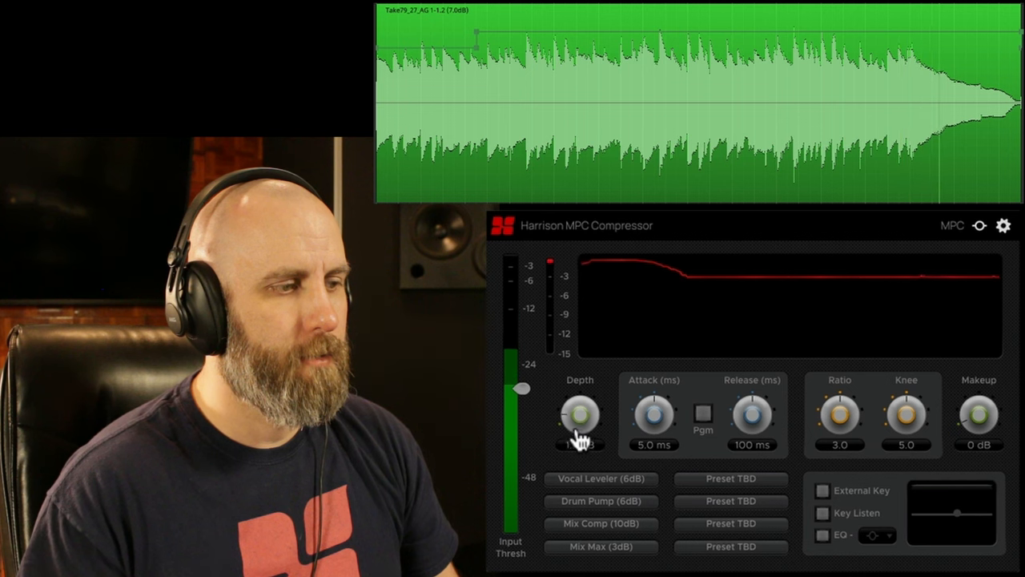
{"action": "left_click_drag", "start_coordinate": [579, 413], "coordinate": [589, 404]}
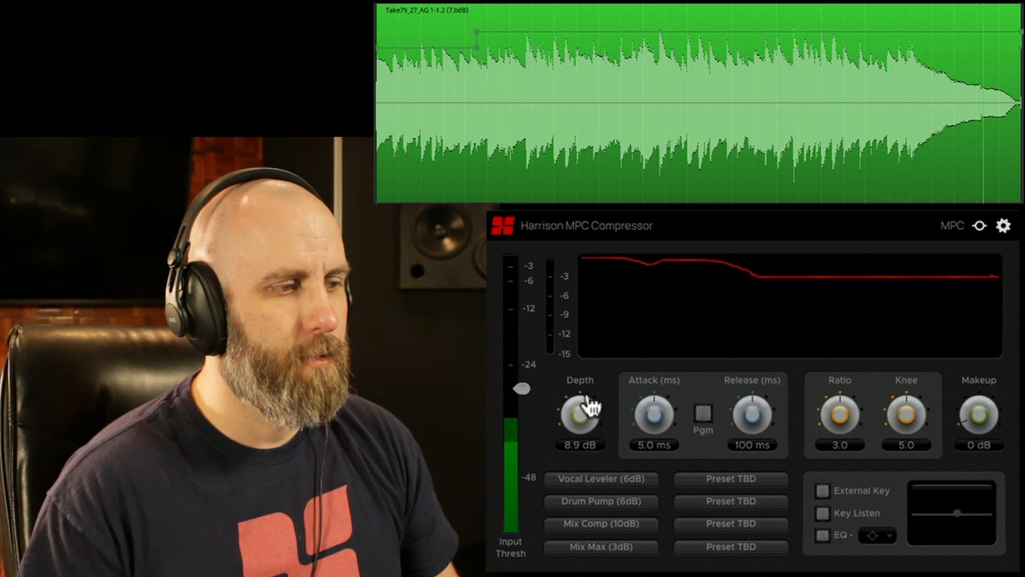
{"action": "left_click_drag", "start_coordinate": [579, 412], "coordinate": [579, 388]}
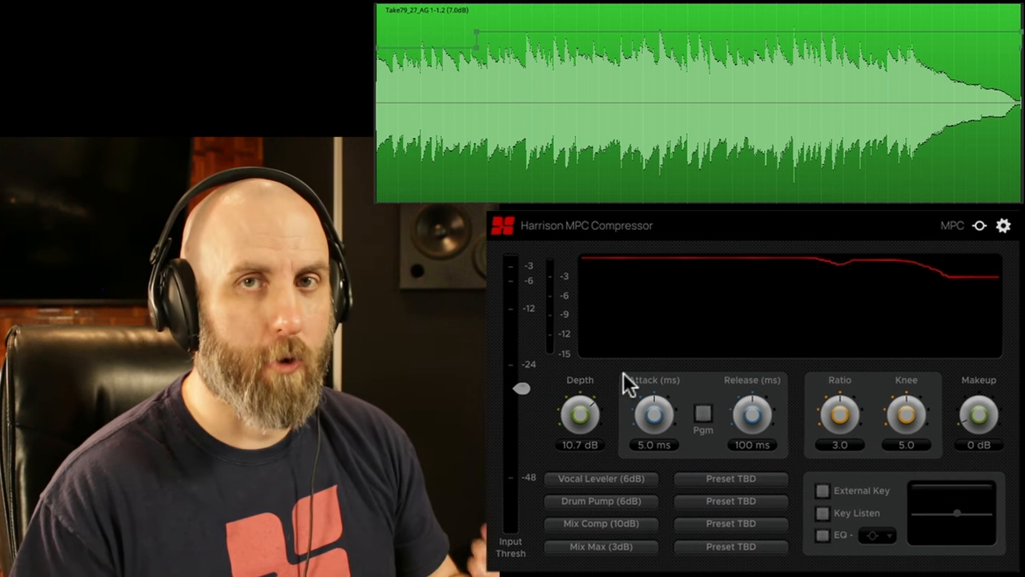
{"action": "mouse_move", "coordinate": [392, 188]}
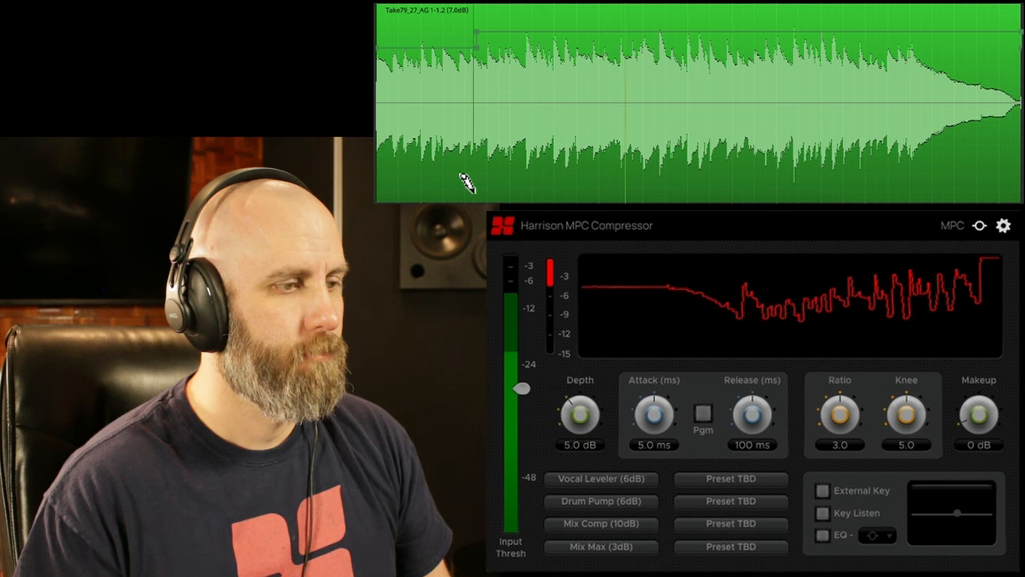
{"action": "left_click_drag", "start_coordinate": [580, 415], "coordinate": [580, 393]}
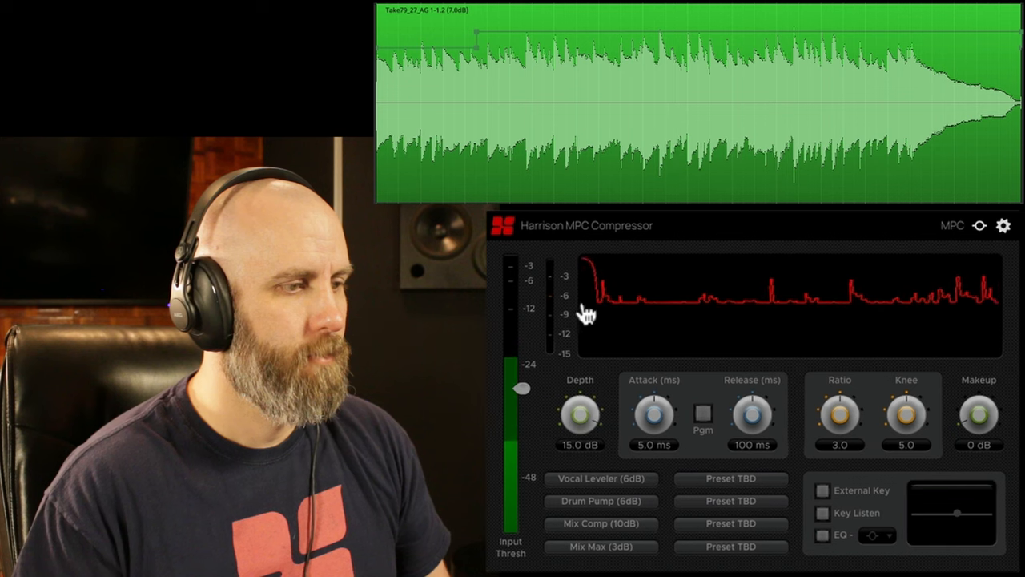
{"action": "left_click_drag", "start_coordinate": [521, 388], "coordinate": [521, 342]}
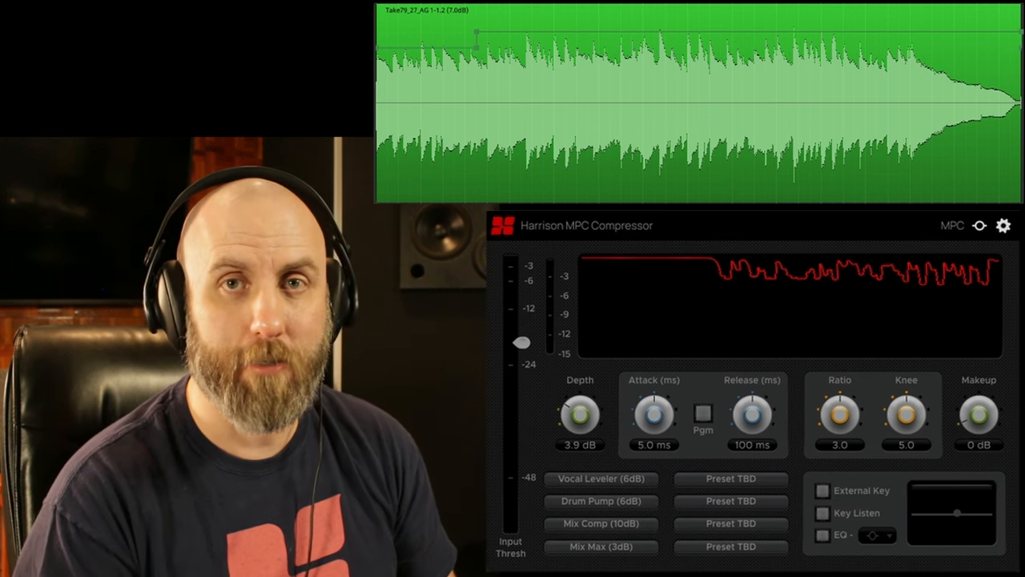
Step: Bring the compressor back down to 3.9 dB depth with a raised threshold
{"action": "left_click", "coordinate": [702, 414]}
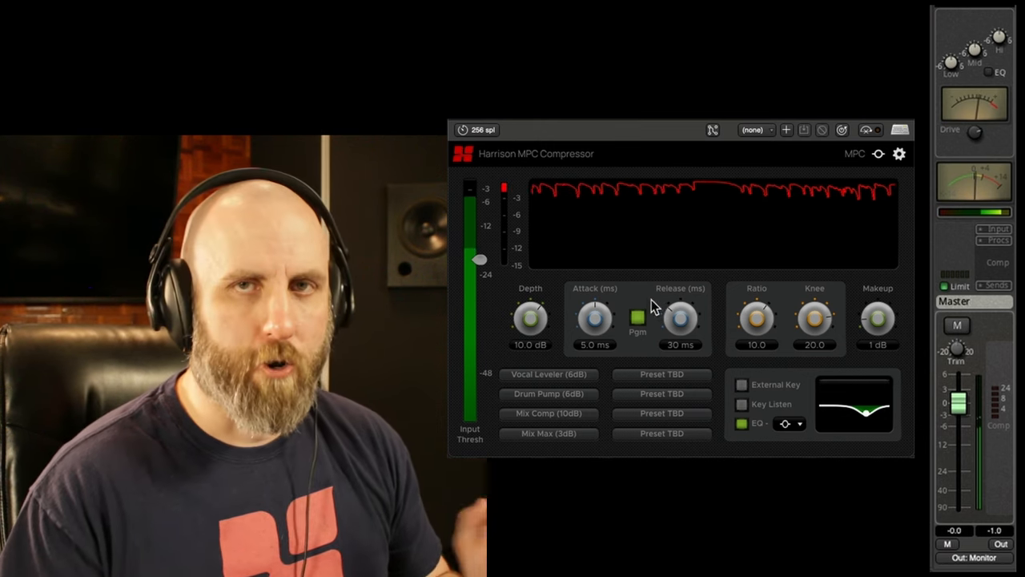
Step: Toggle the master compressor's Pgm switch off and then back on
{"action": "left_click", "coordinate": [637, 319]}
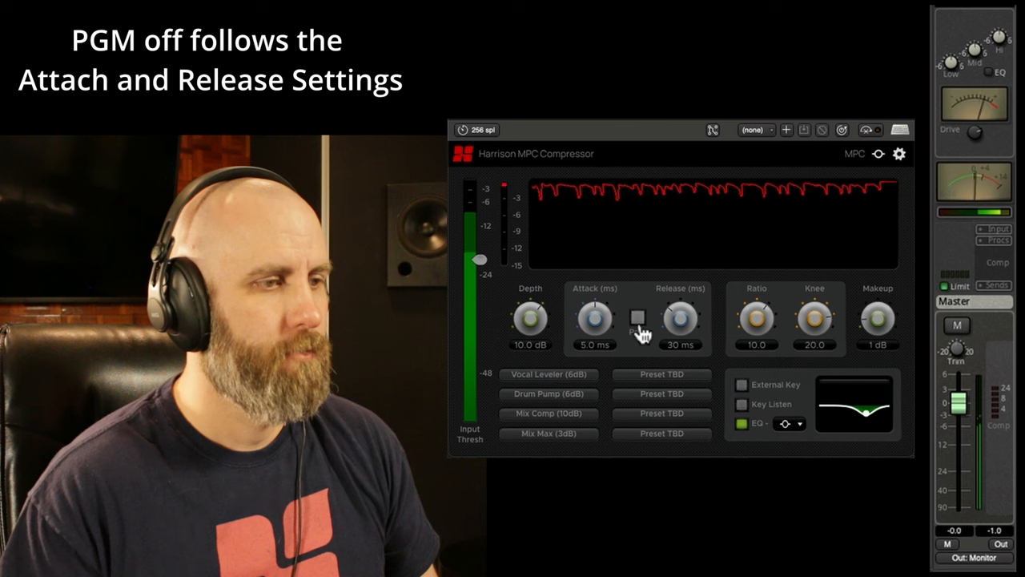
{"action": "mouse_move", "coordinate": [639, 318]}
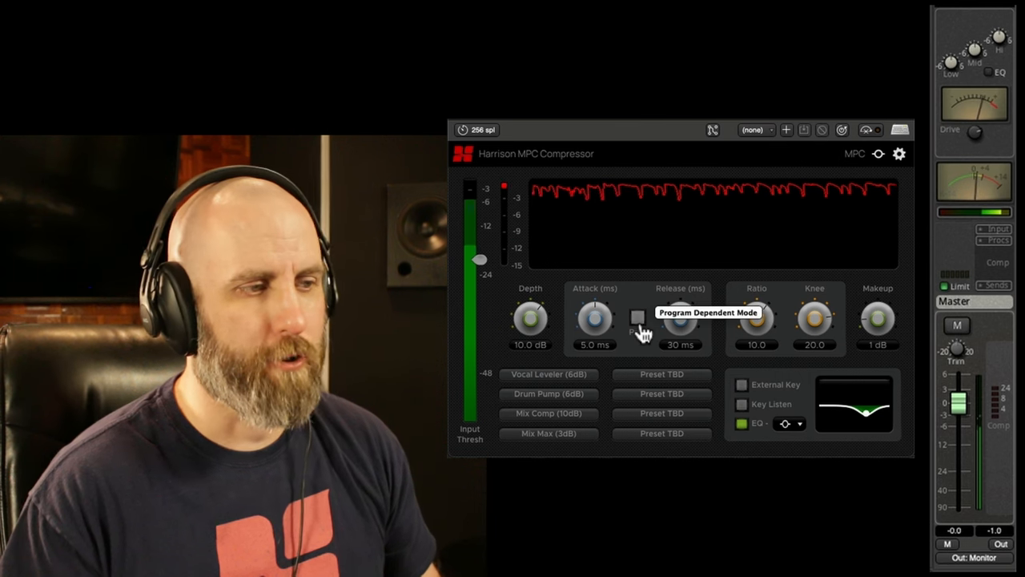
{"action": "left_click", "coordinate": [638, 319]}
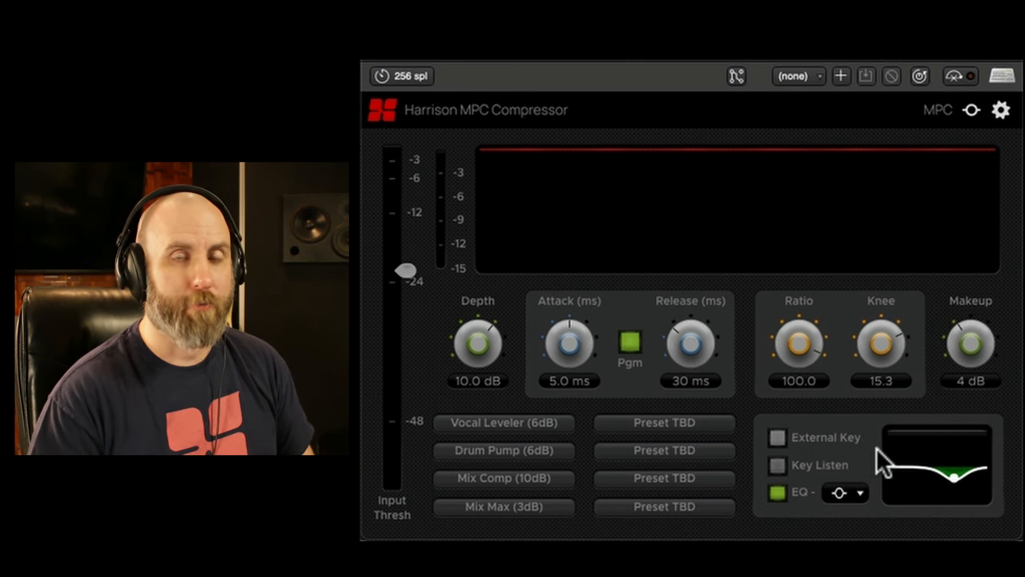
{"action": "mouse_move", "coordinate": [813, 468]}
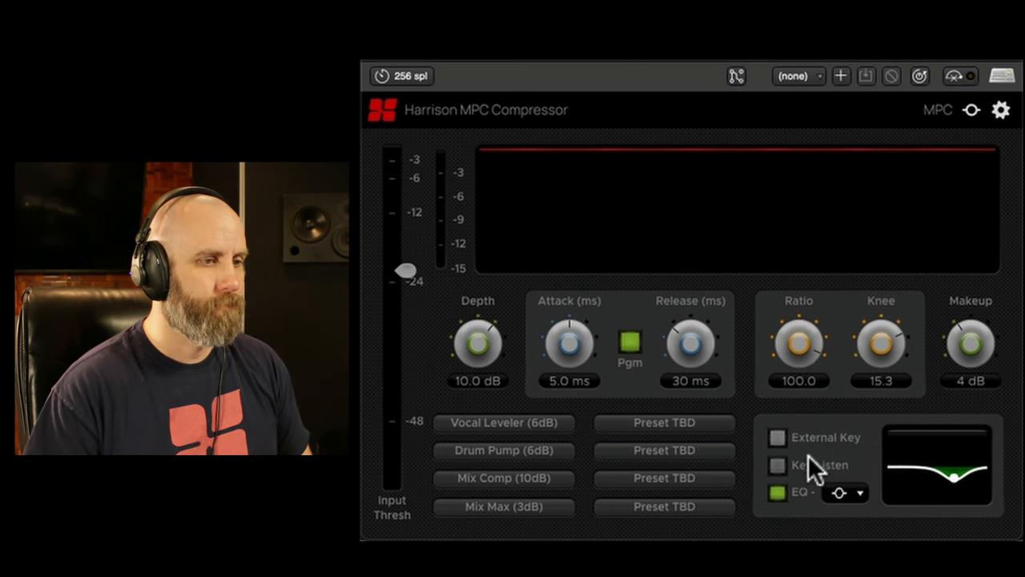
Step: Audition the sidechain with Key Listen, then set the EQ node to +12.7 dB at 728 Hz
{"action": "left_click", "coordinate": [776, 465]}
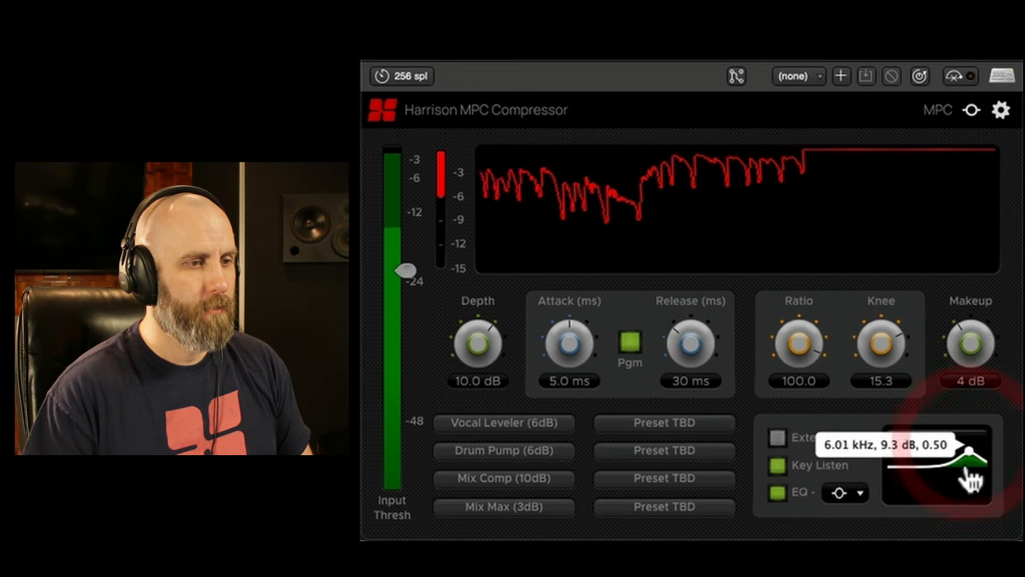
{"action": "left_click_drag", "start_coordinate": [969, 446], "coordinate": [960, 480]}
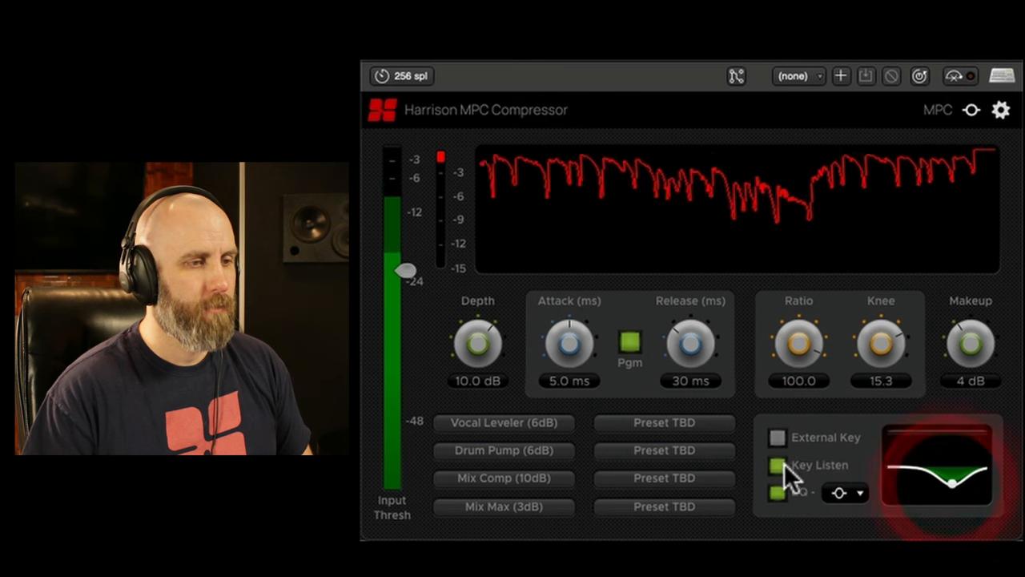
{"action": "left_click", "coordinate": [776, 490]}
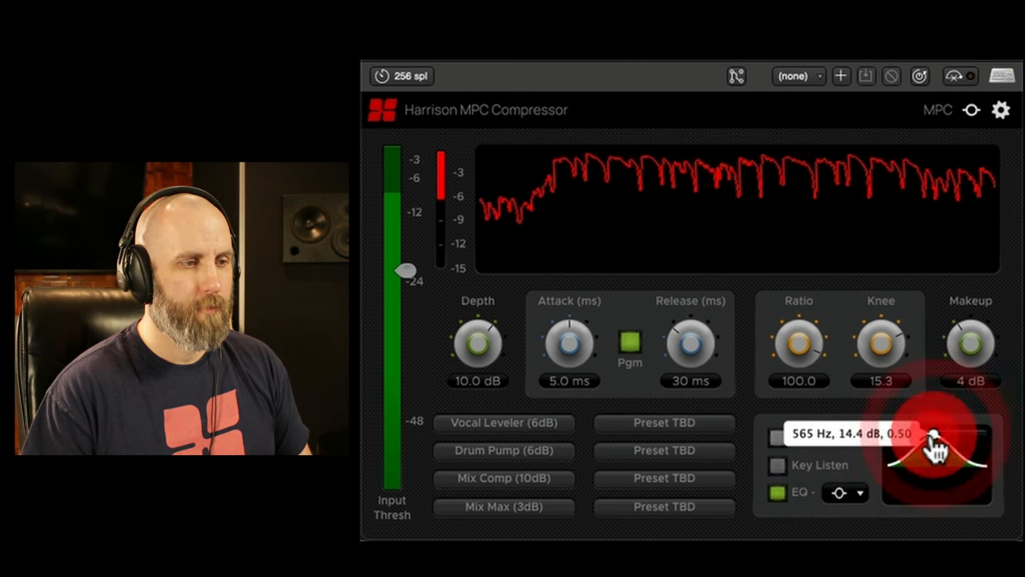
{"action": "left_click_drag", "start_coordinate": [937, 449], "coordinate": [941, 444]}
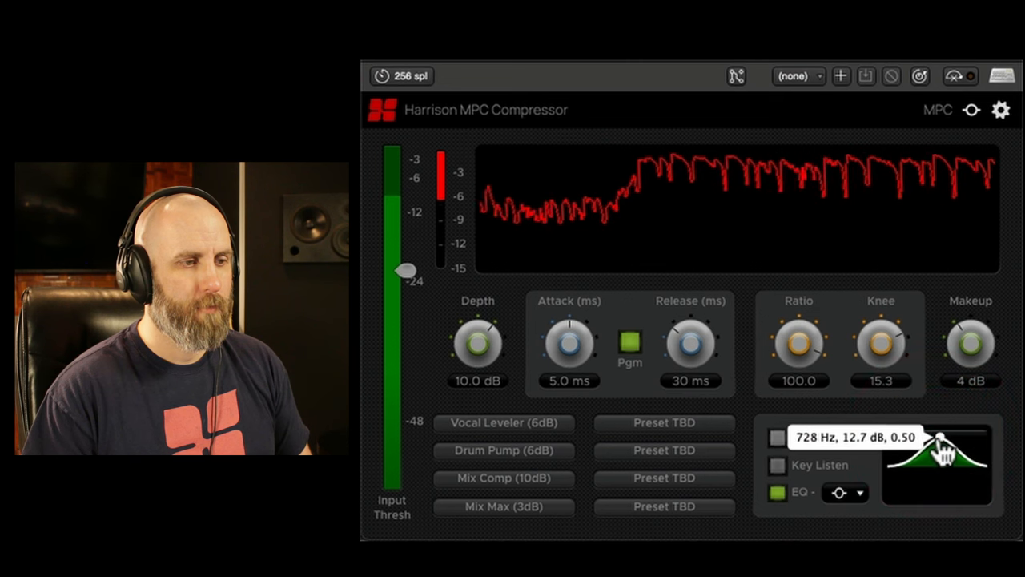
{"action": "left_click_drag", "start_coordinate": [932, 440], "coordinate": [941, 458]}
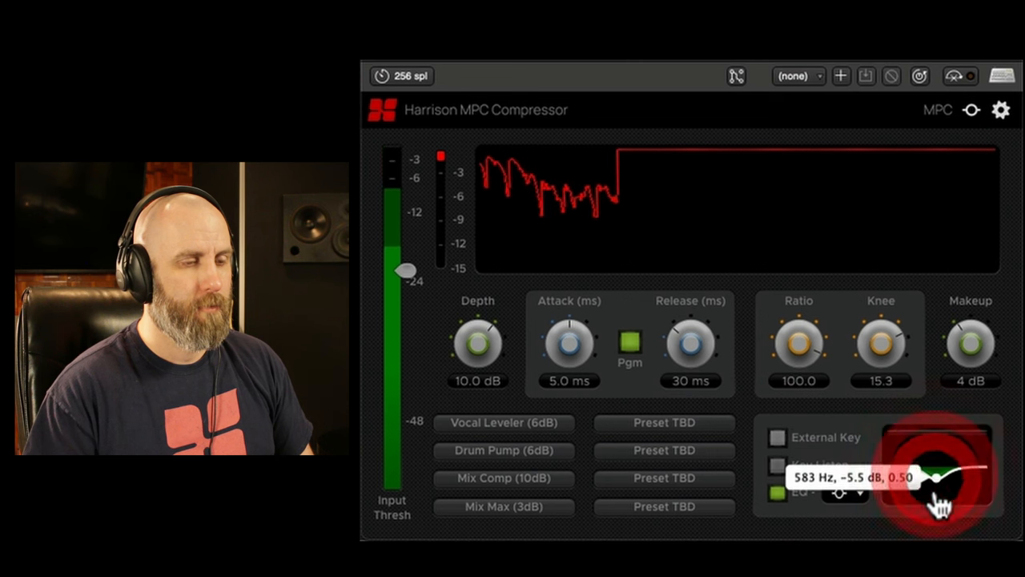
Step: Drag the sidechain EQ node down into a deep midrange dip
{"action": "left_click_drag", "start_coordinate": [912, 472], "coordinate": [933, 500]}
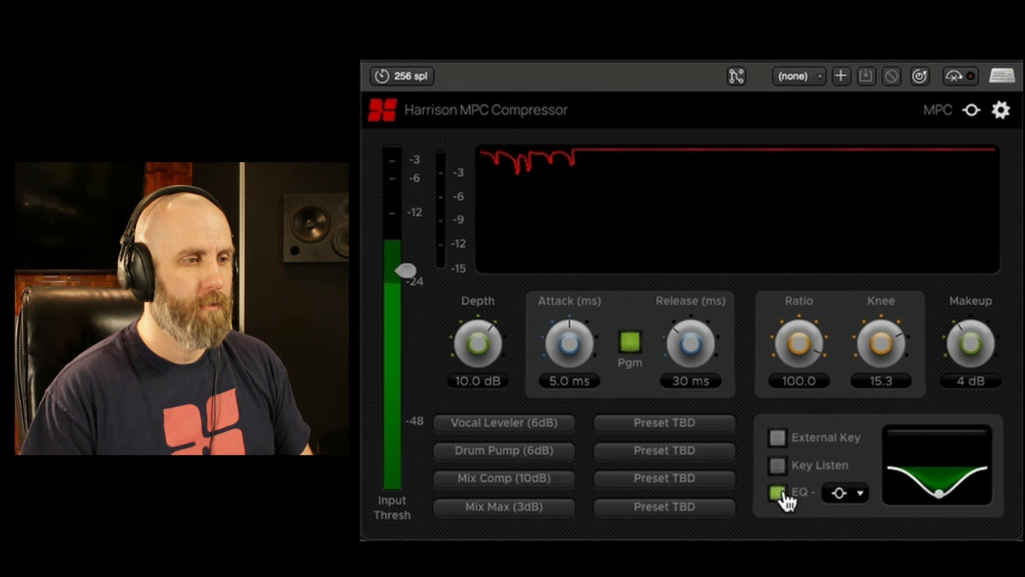
Step: A/B the sidechain EQ on and off several times, ending with it enabled
{"action": "left_click", "coordinate": [775, 492]}
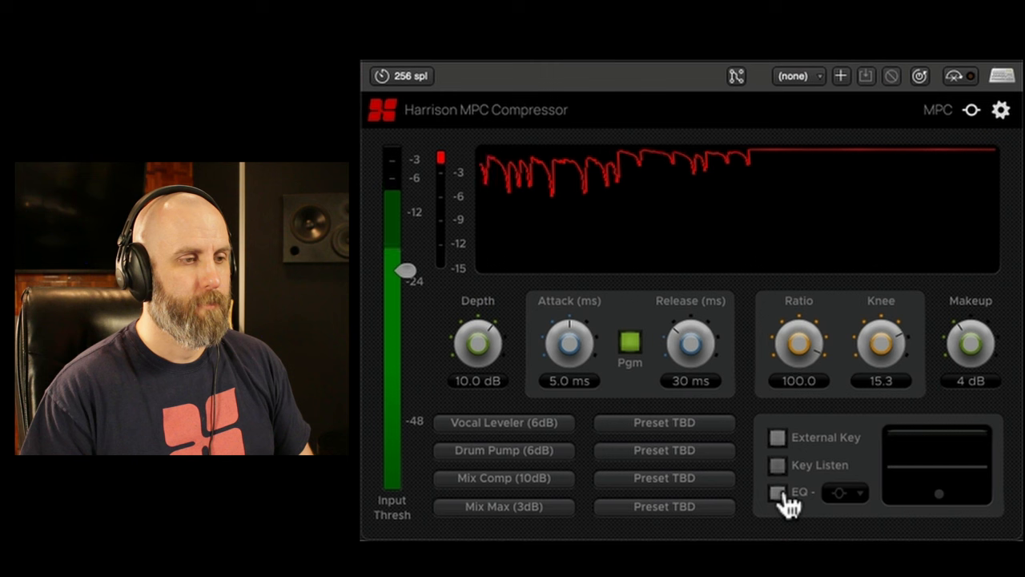
{"action": "left_click", "coordinate": [777, 492]}
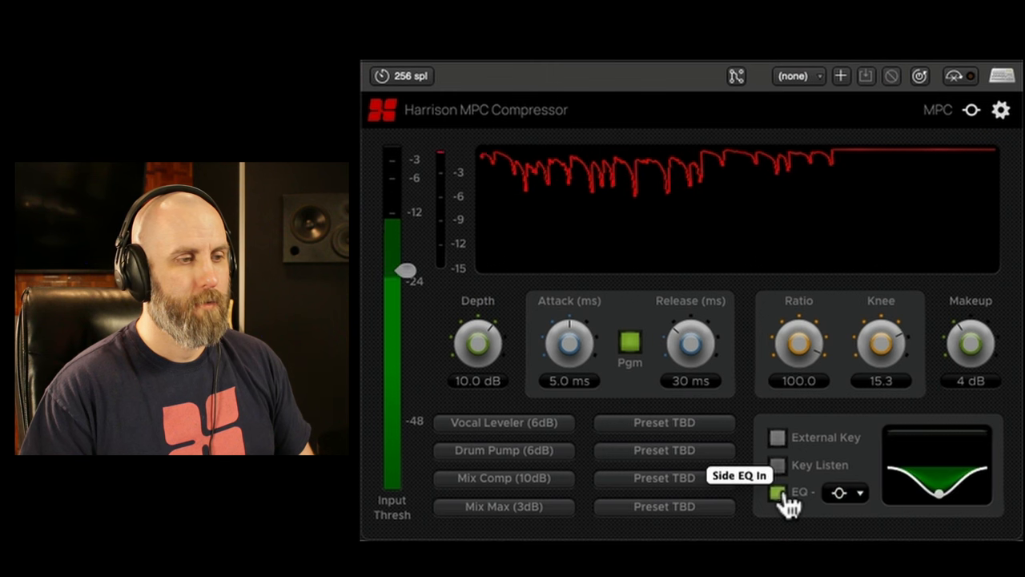
{"action": "left_click", "coordinate": [777, 492]}
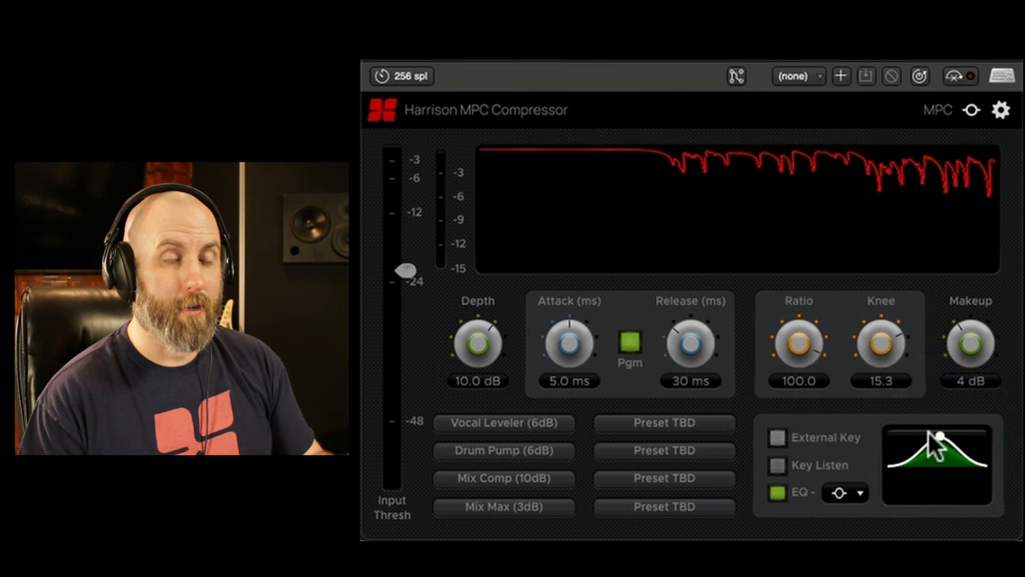
{"action": "left_click", "coordinate": [777, 491]}
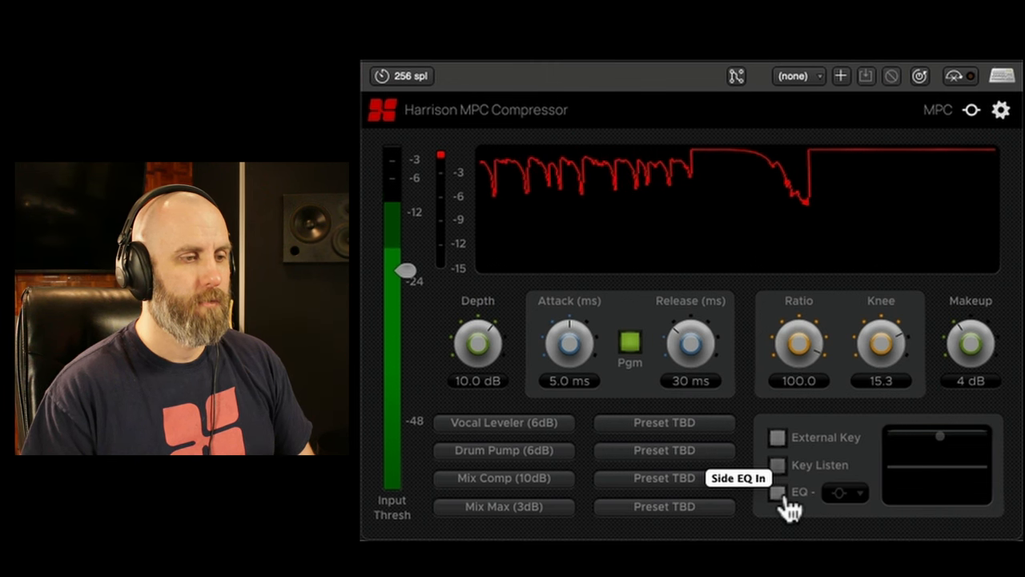
{"action": "left_click", "coordinate": [776, 492]}
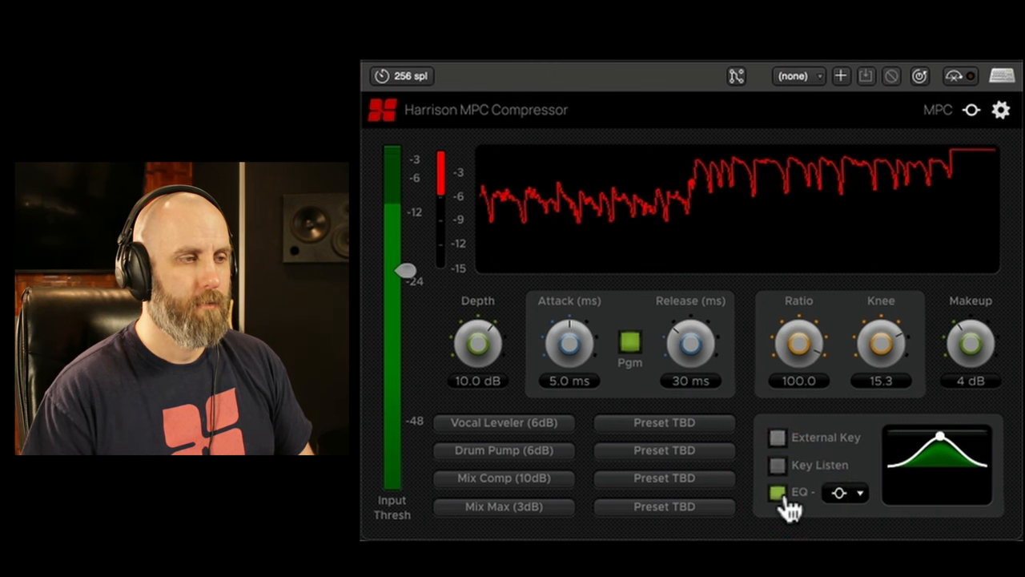
{"action": "left_click", "coordinate": [777, 492]}
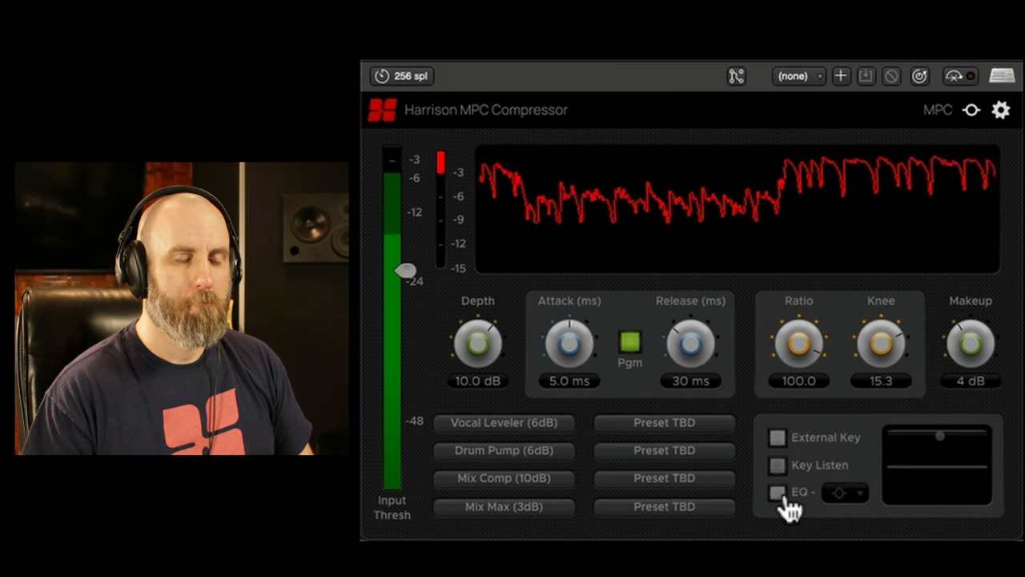
{"action": "left_click", "coordinate": [777, 492]}
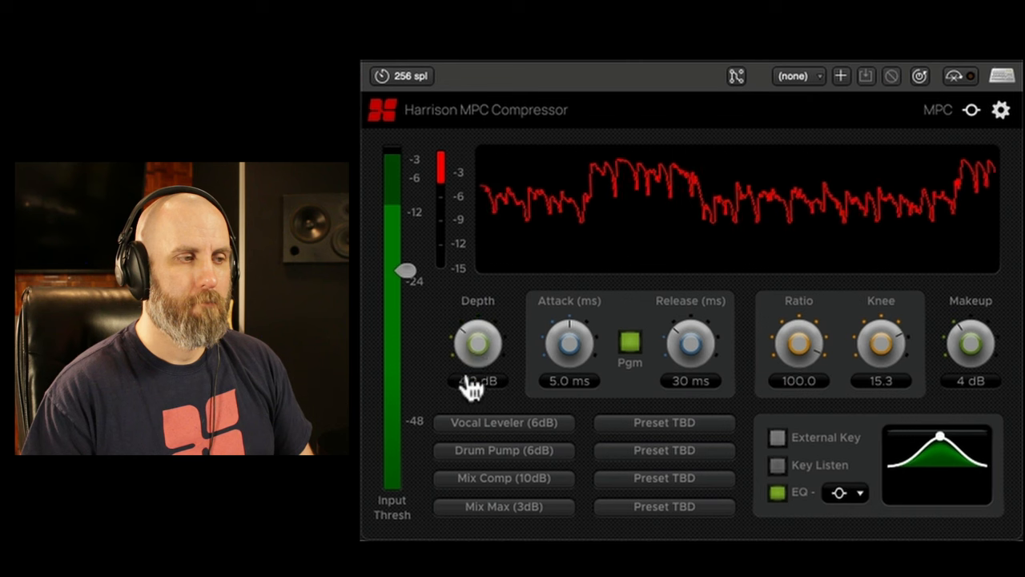
Step: Lower Depth to 2.9 dB and switch the sidechain EQ off and back on
{"action": "left_click", "coordinate": [478, 346]}
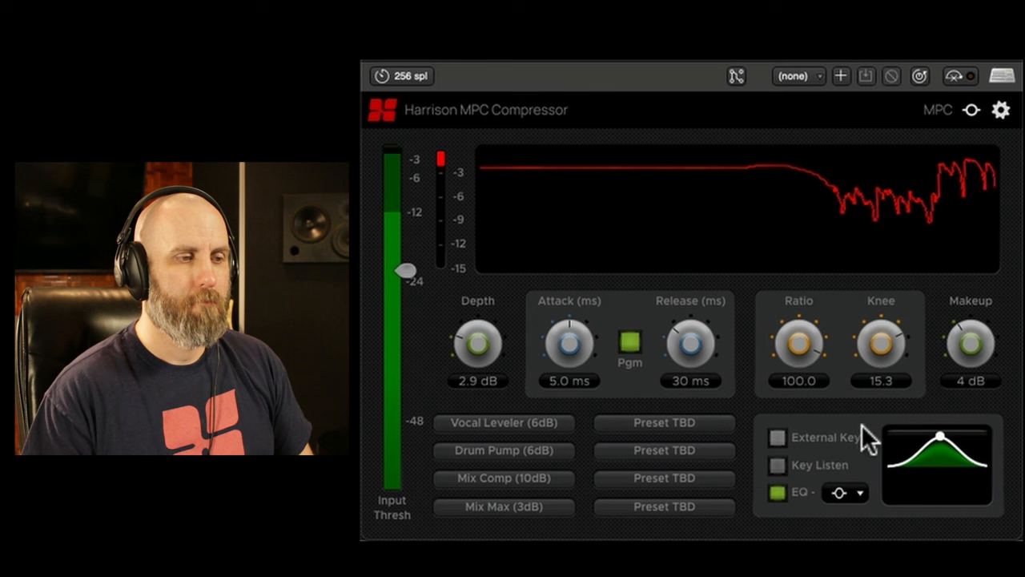
{"action": "left_click", "coordinate": [775, 492]}
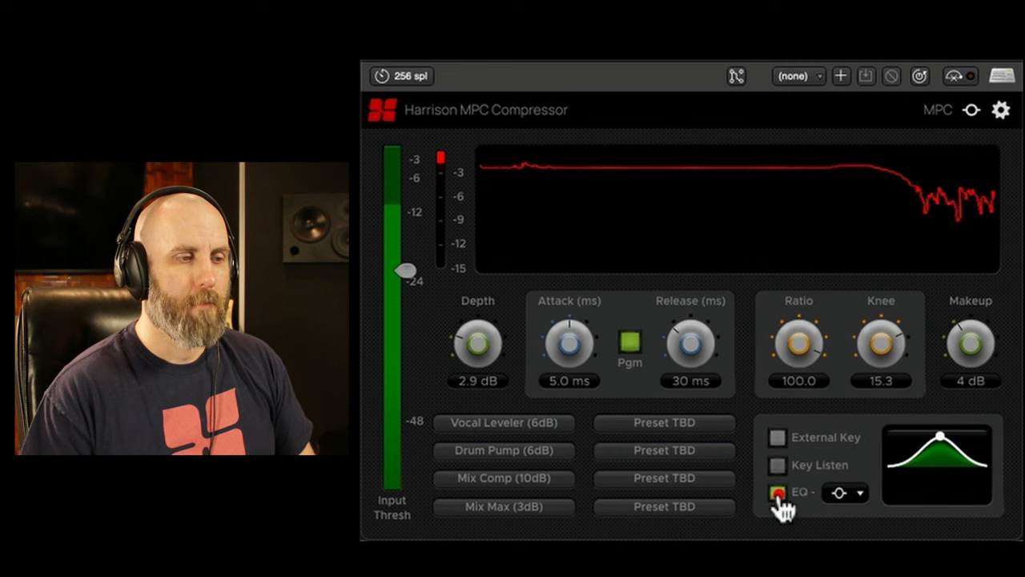
{"action": "left_click", "coordinate": [776, 491]}
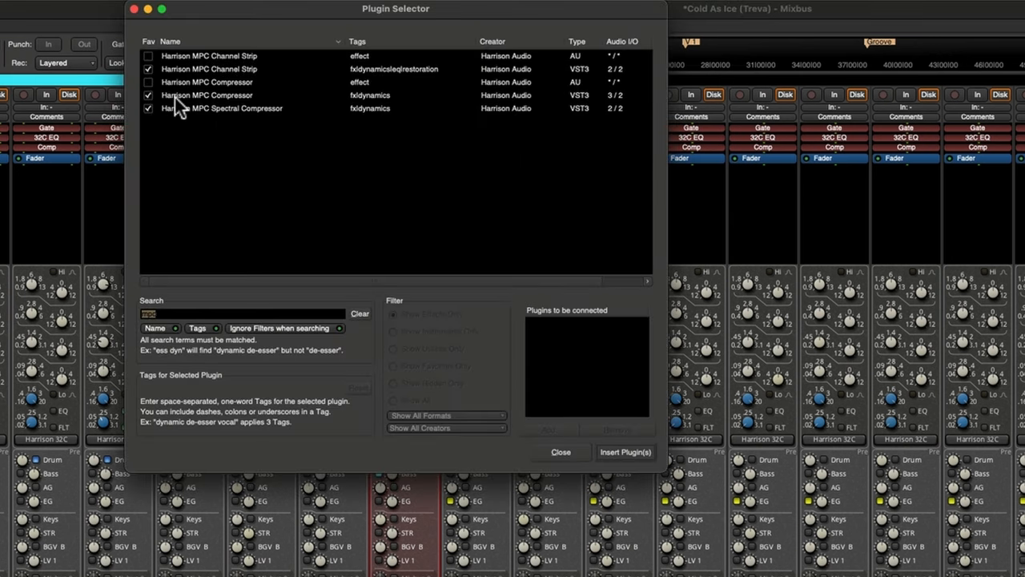
Step: Insert Harrison MPC Compressor (VST3) on Bass Freeze, keyed from Kick 1
{"action": "left_click", "coordinate": [207, 94]}
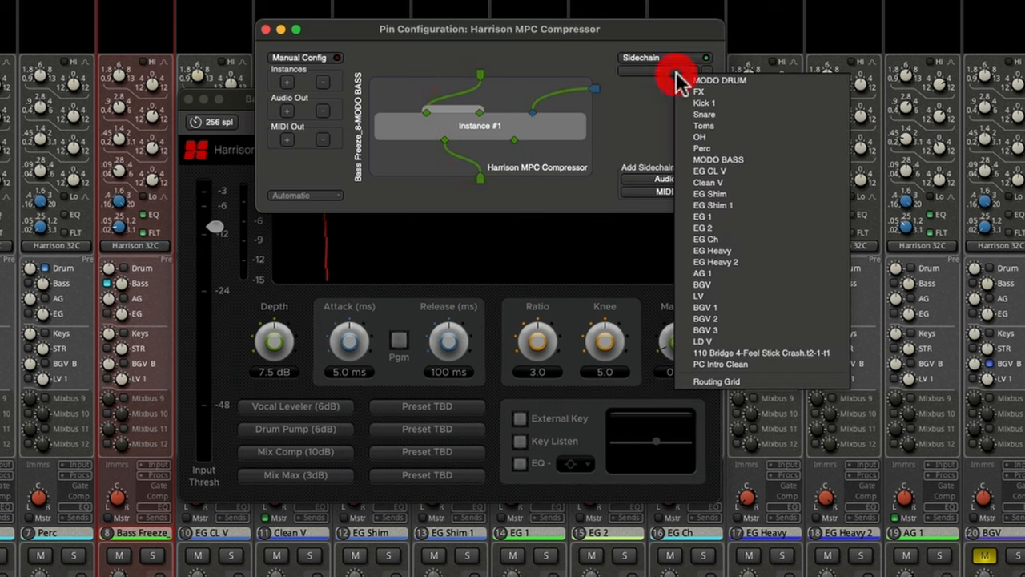
{"action": "left_click", "coordinate": [704, 103]}
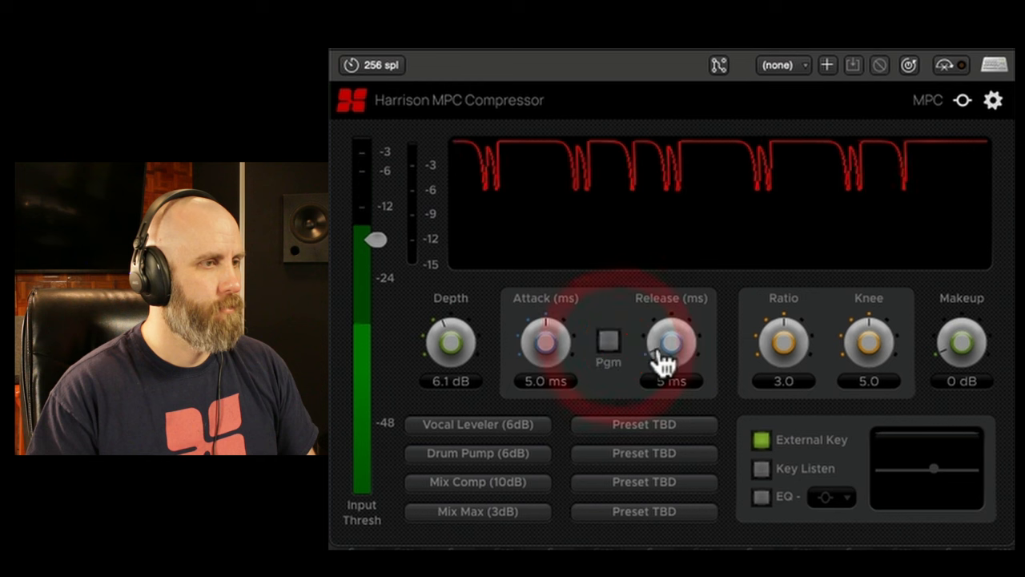
Step: Set the bass compressor's release to 5 ms and switch on Pgm program-dependent release
{"action": "left_click", "coordinate": [607, 342]}
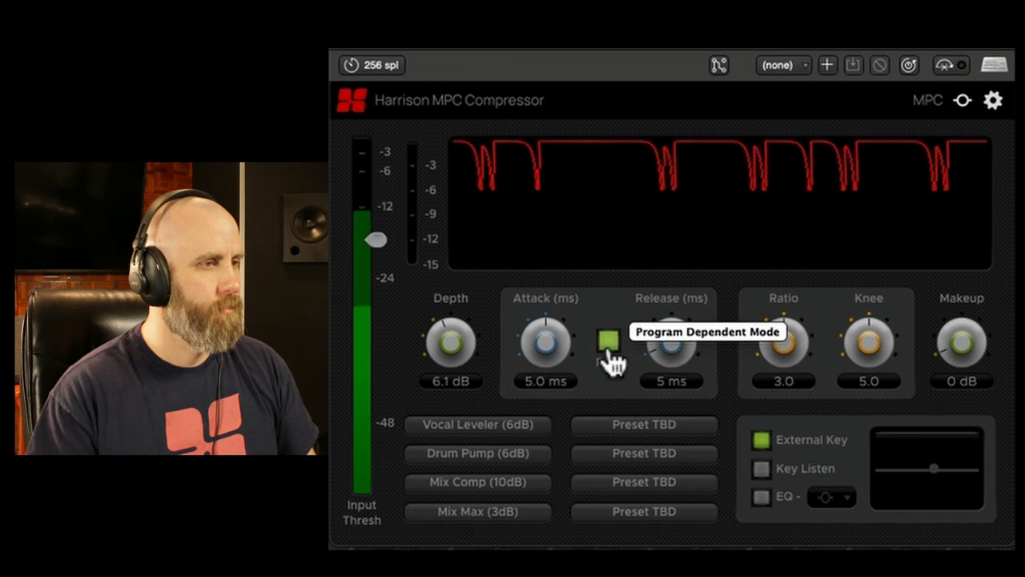
{"action": "left_click", "coordinate": [607, 340]}
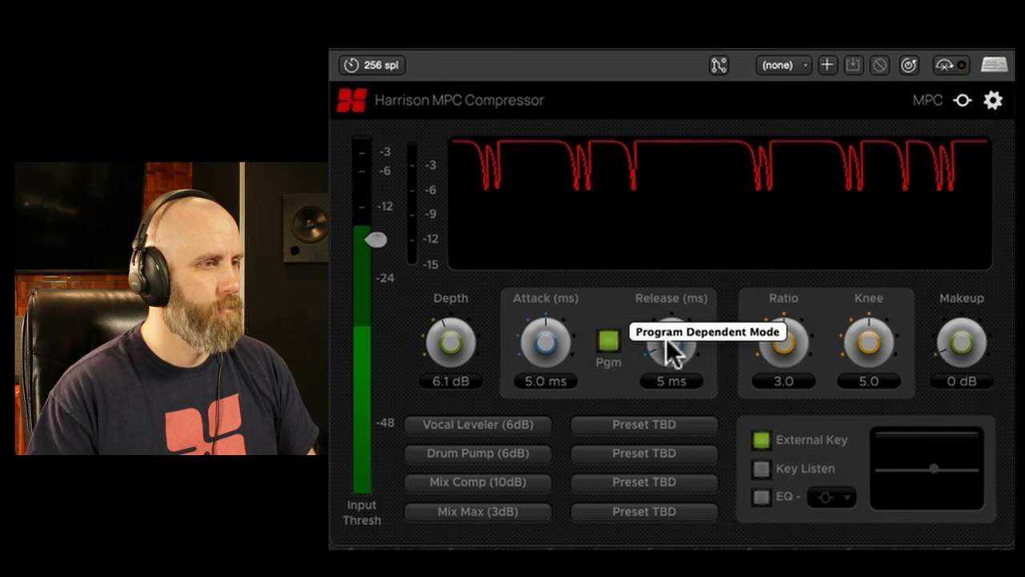